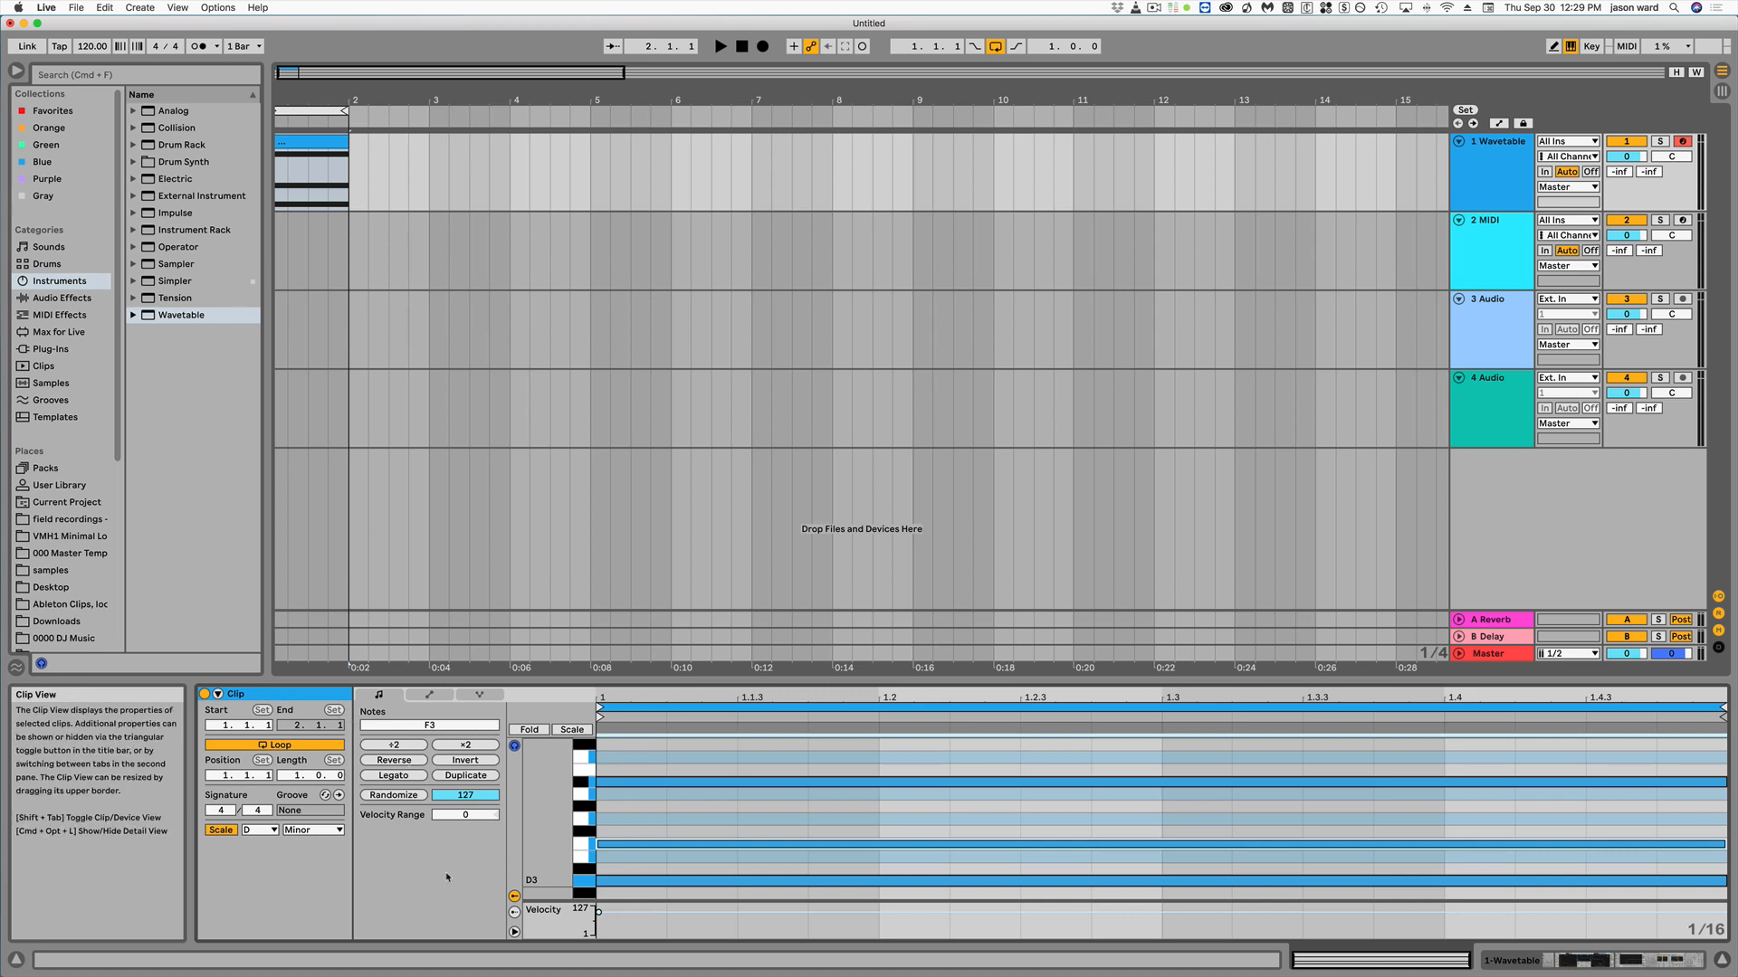
{"action": "mouse_move", "coordinate": [441, 869]}
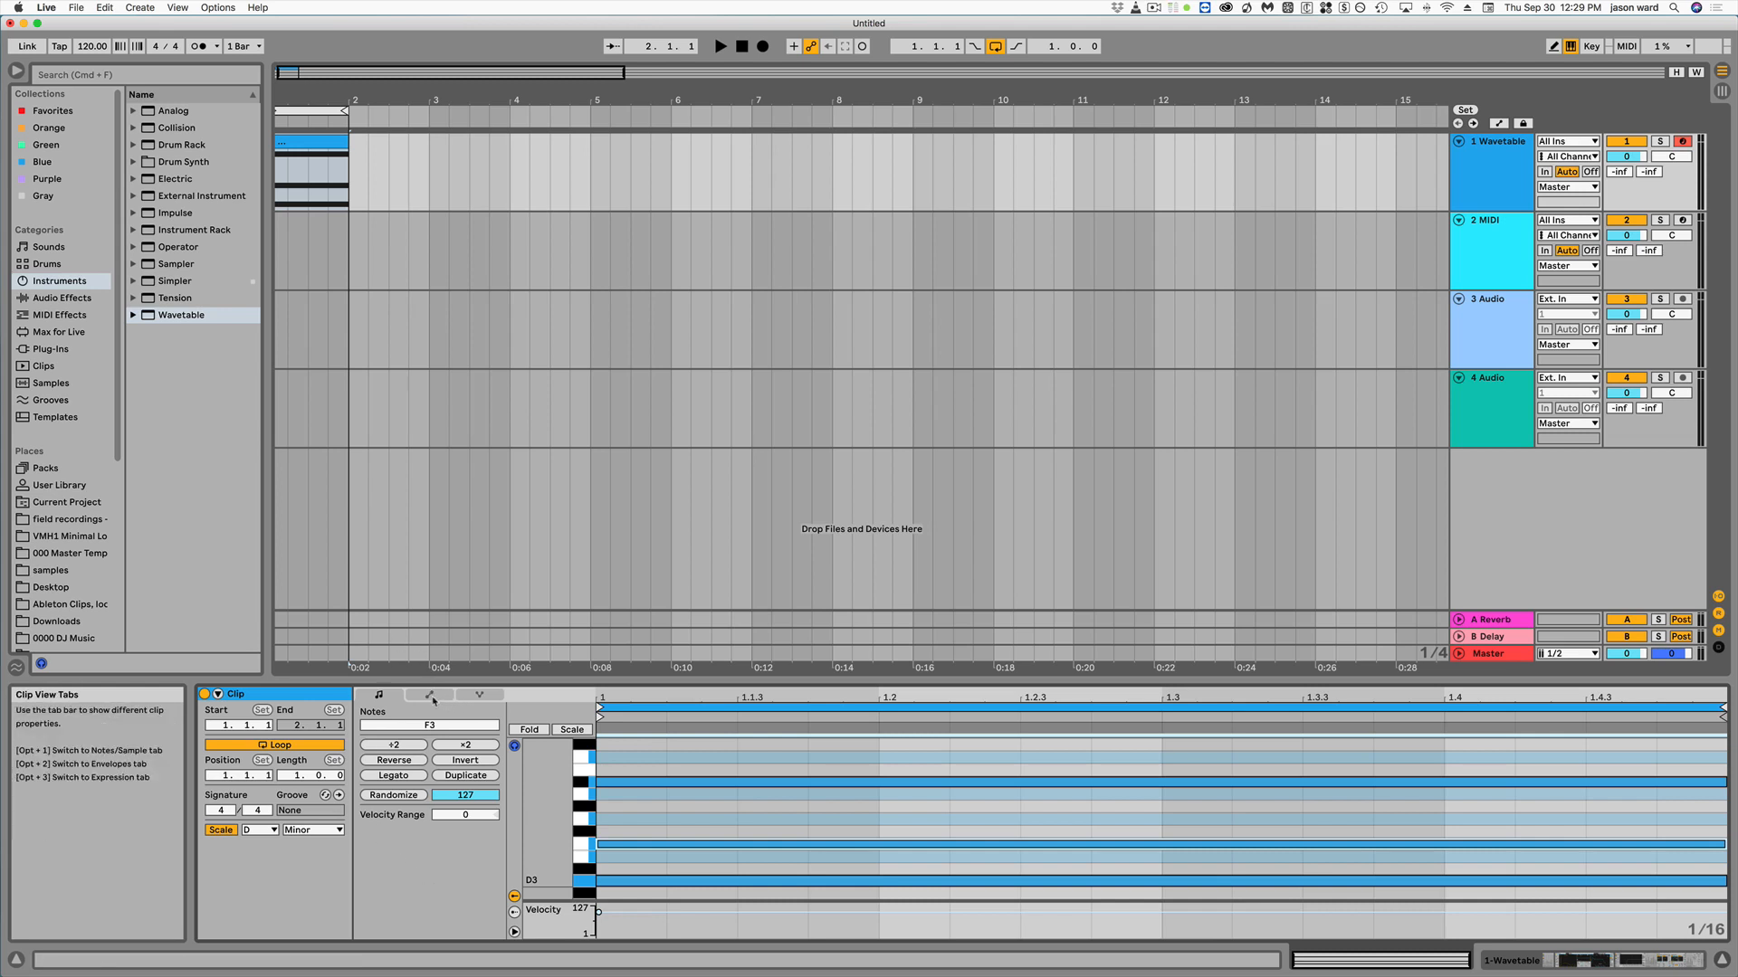
Show the clip's Pitch Bend envelope, drag it down to bend the chord, then stop playback
{"action": "left_click", "coordinate": [428, 695]}
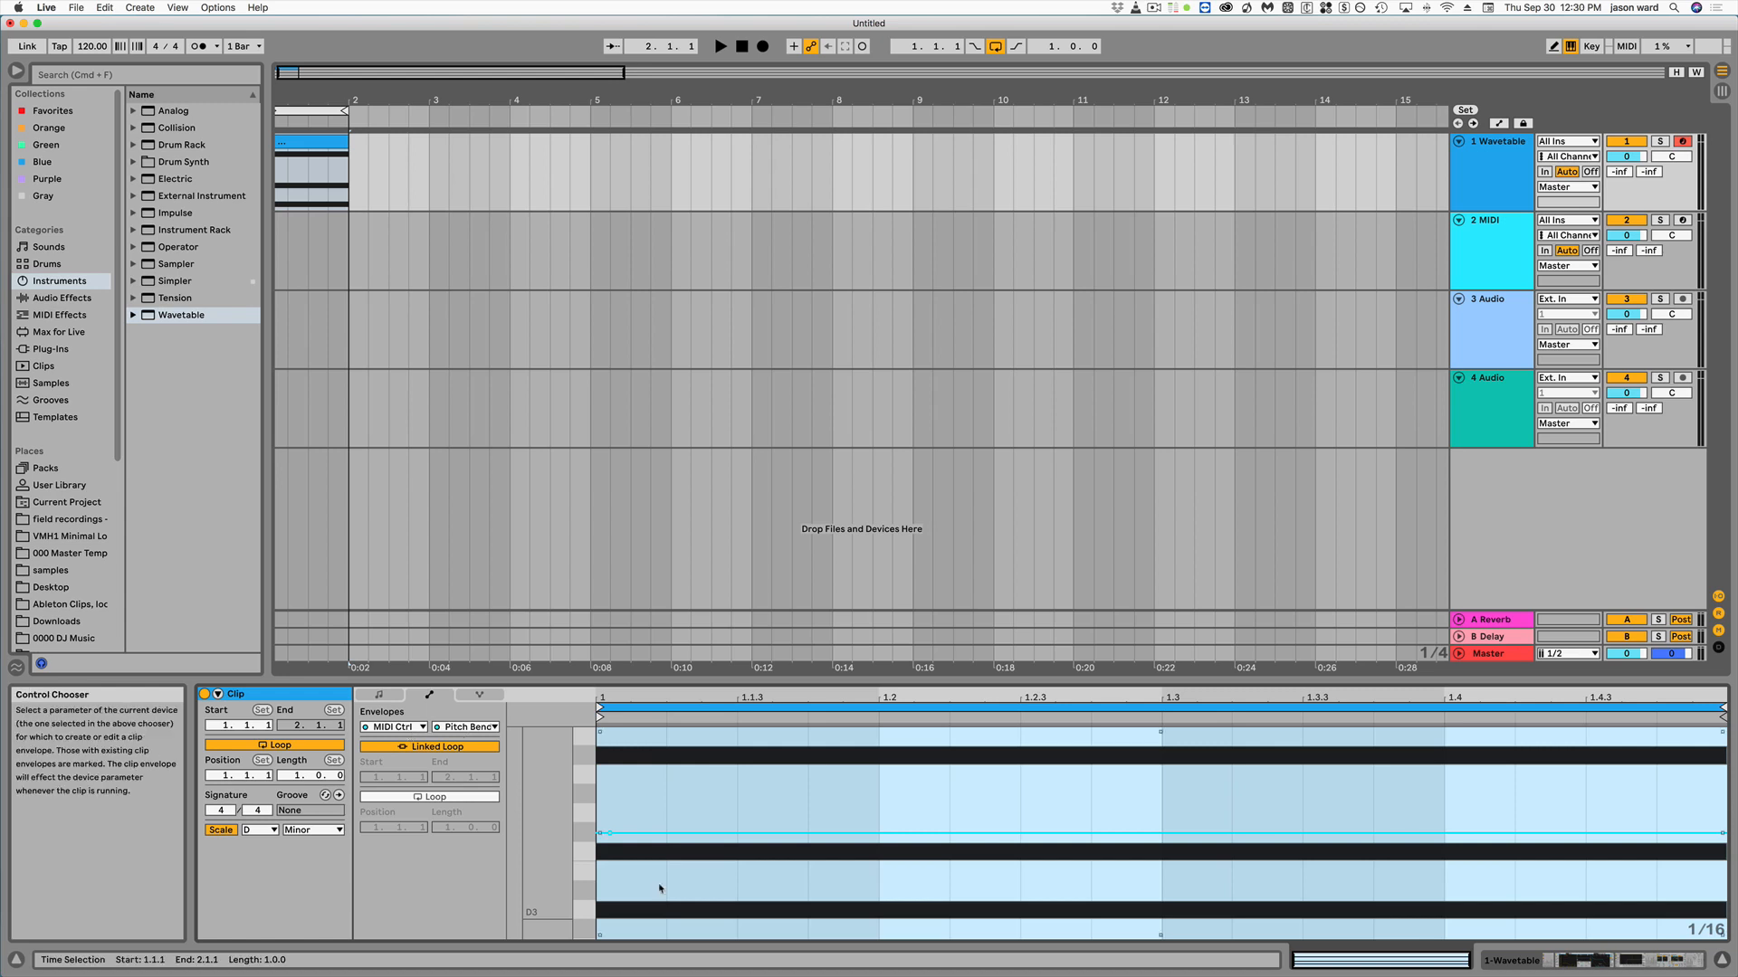
{"action": "mouse_move", "coordinate": [596, 857]}
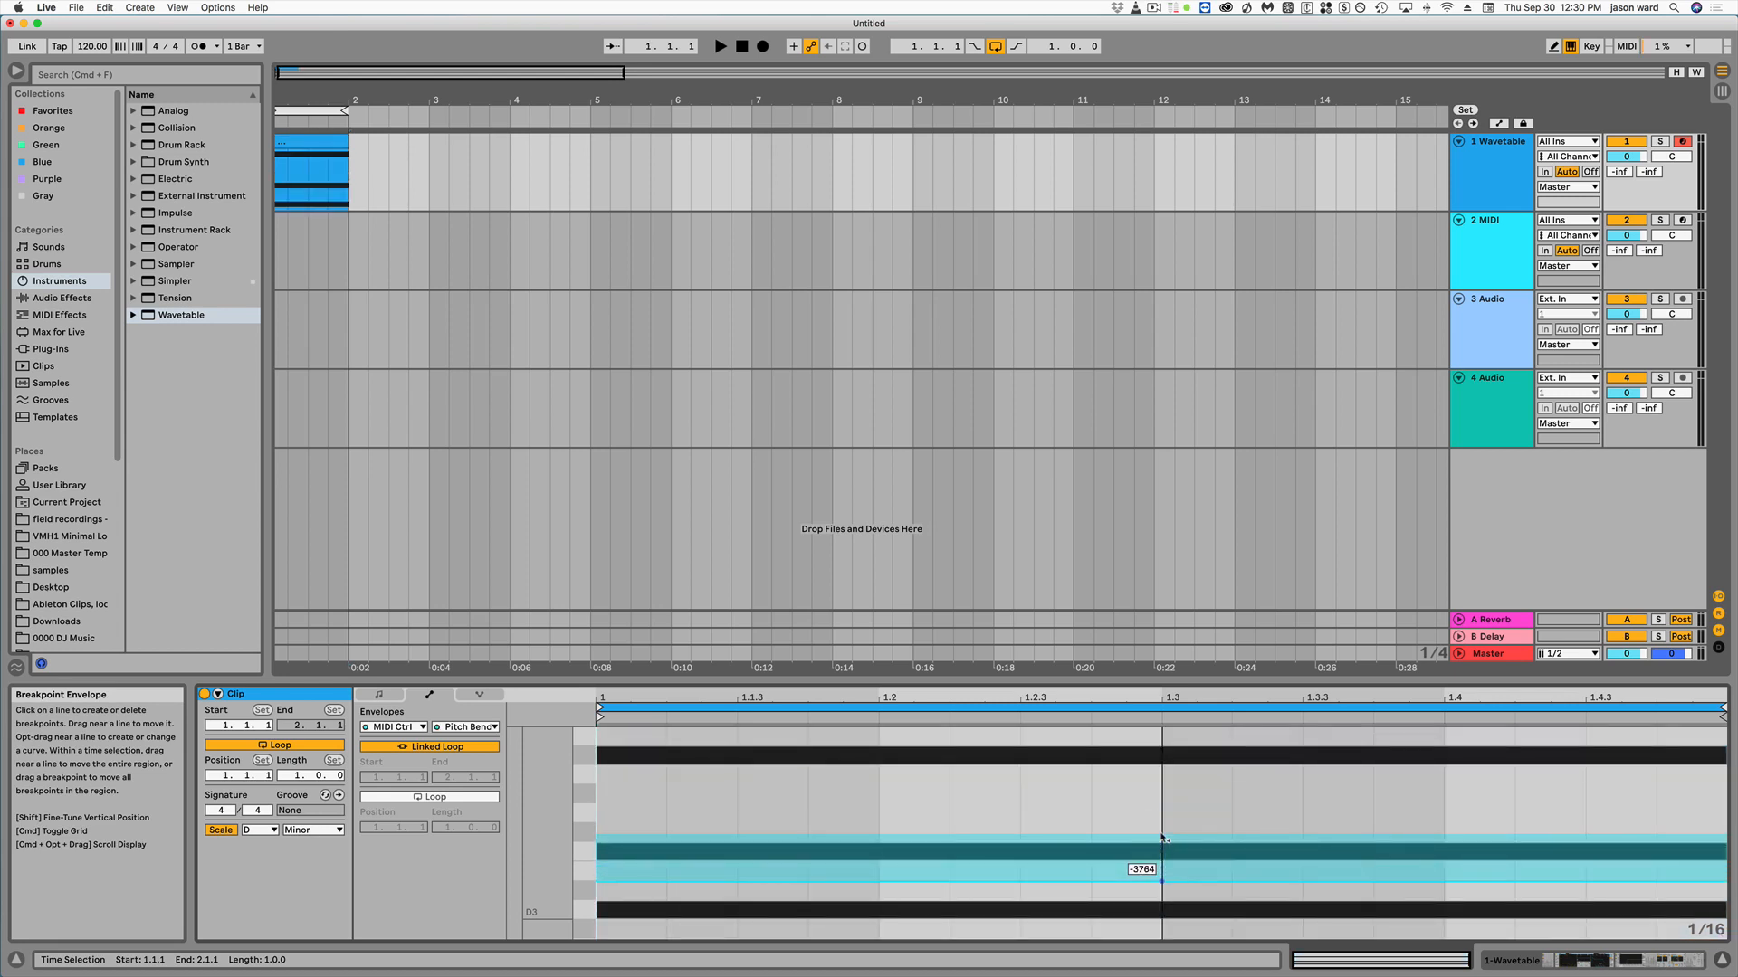
{"action": "left_click_drag", "start_coordinate": [1164, 869], "coordinate": [1164, 837]}
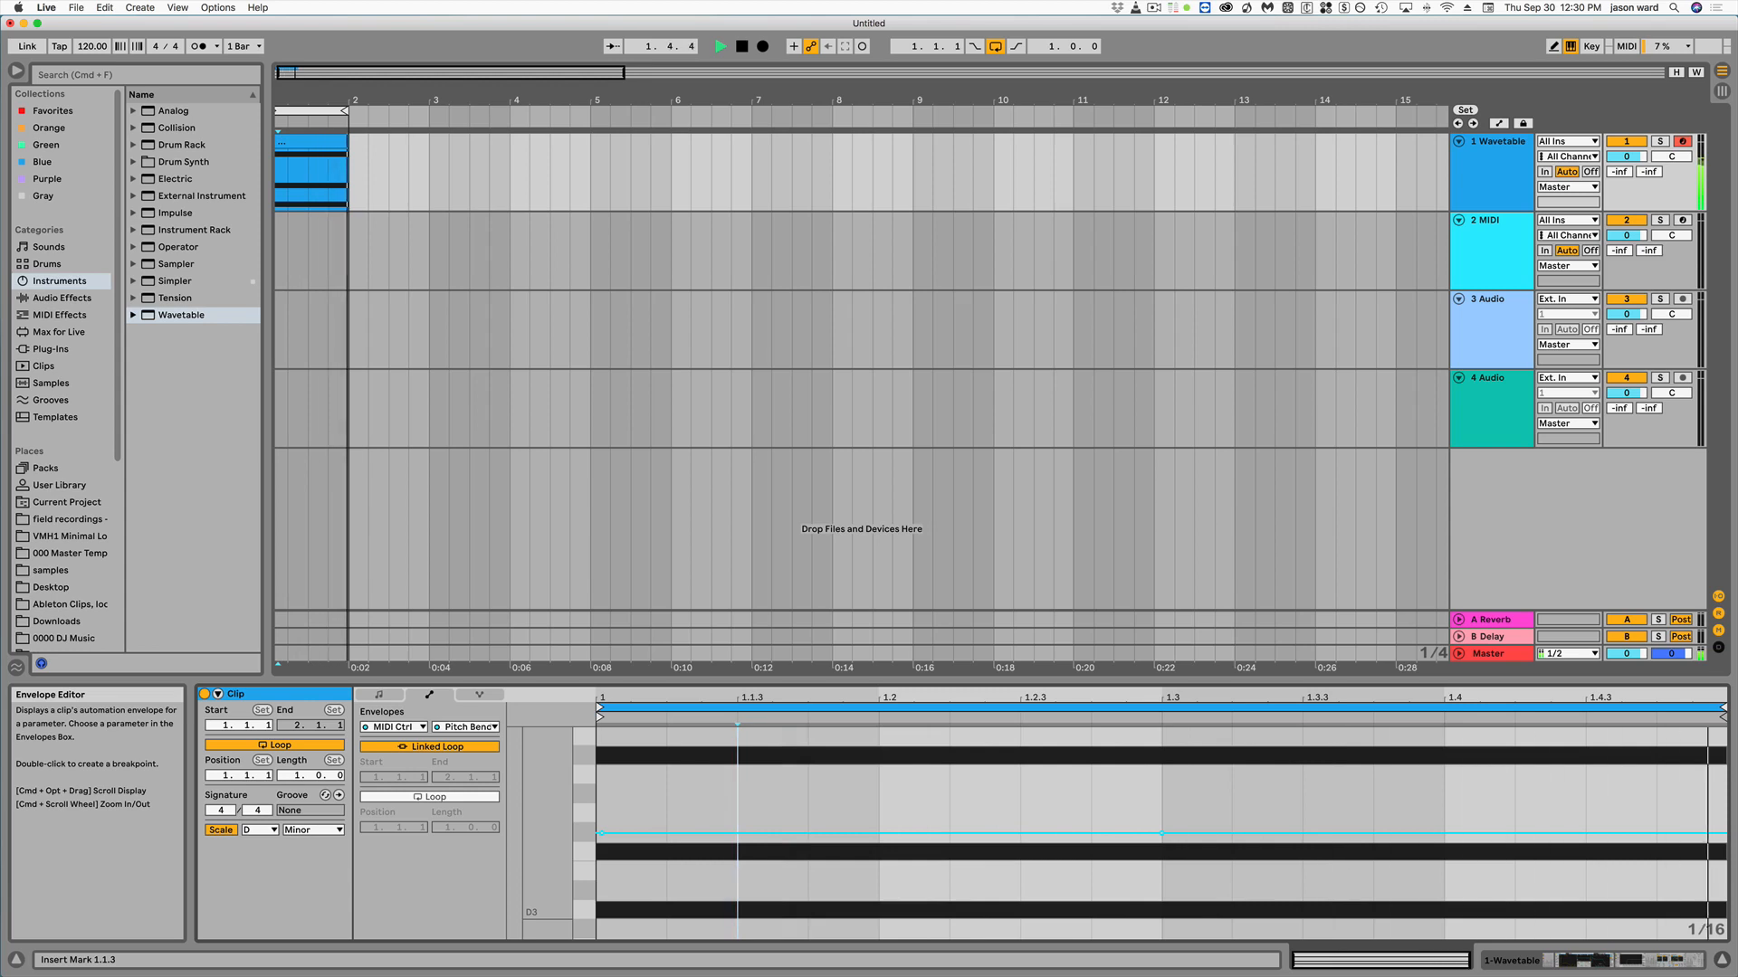
{"action": "left_click", "coordinate": [723, 45]}
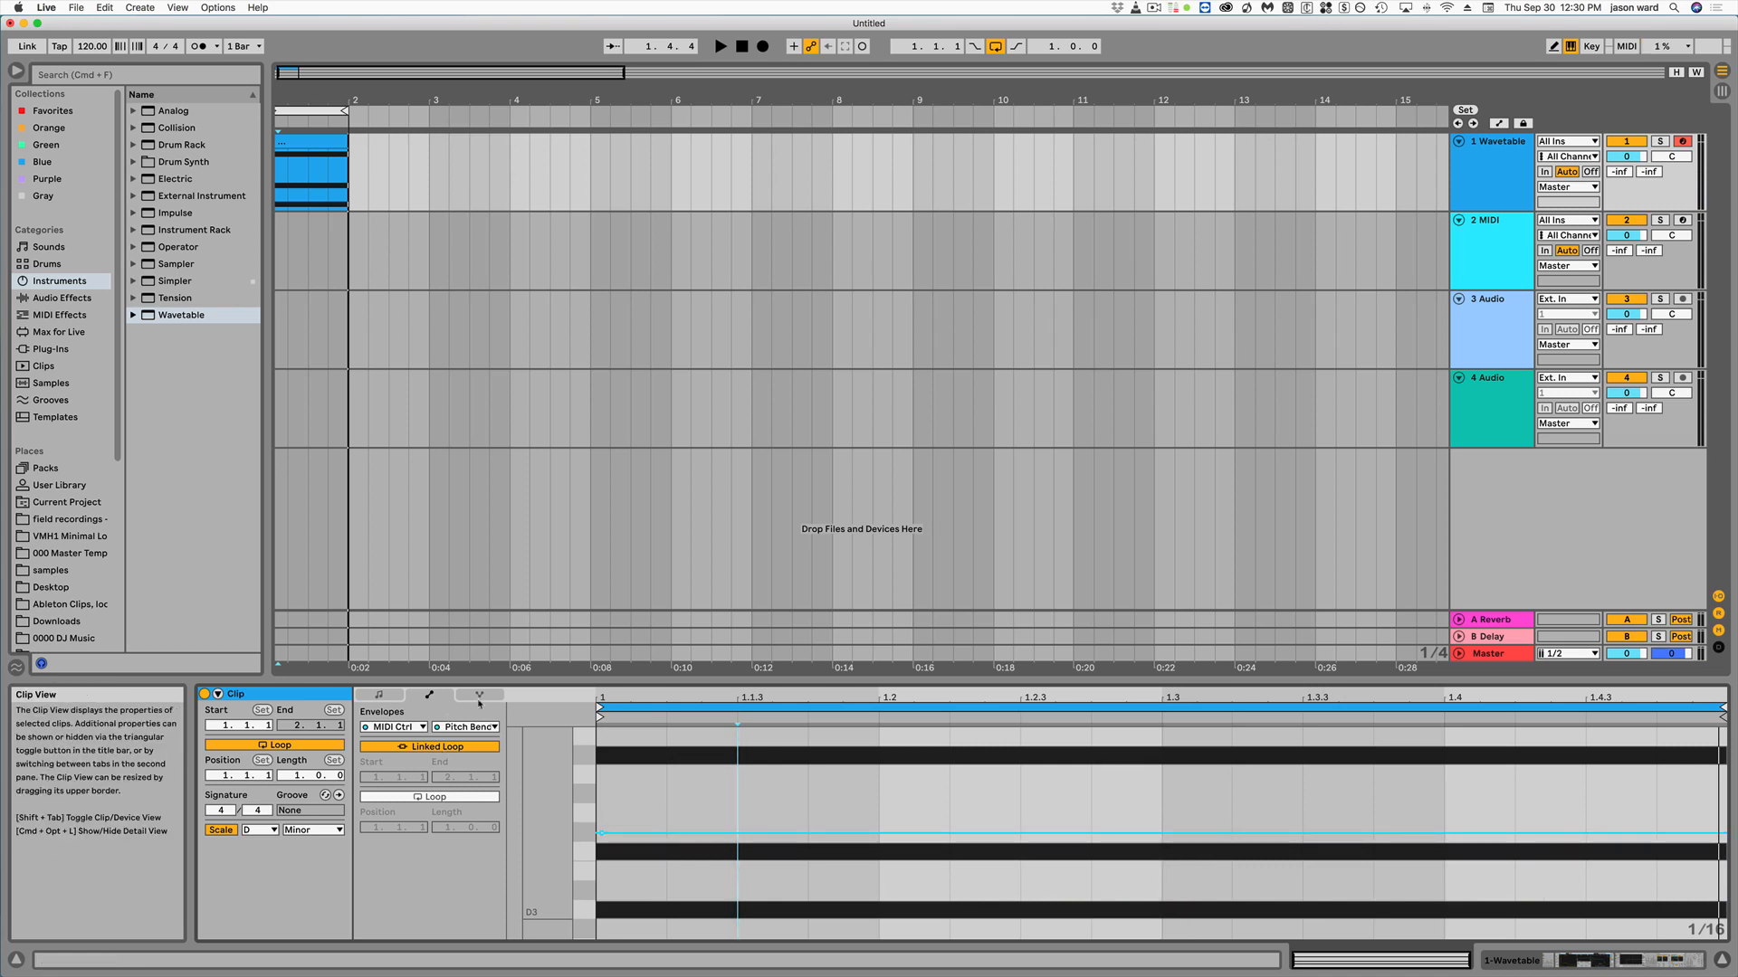
Switch to Note Expression, shape B3's downward pitch glide, and select the D3 note
{"action": "left_click", "coordinate": [477, 695]}
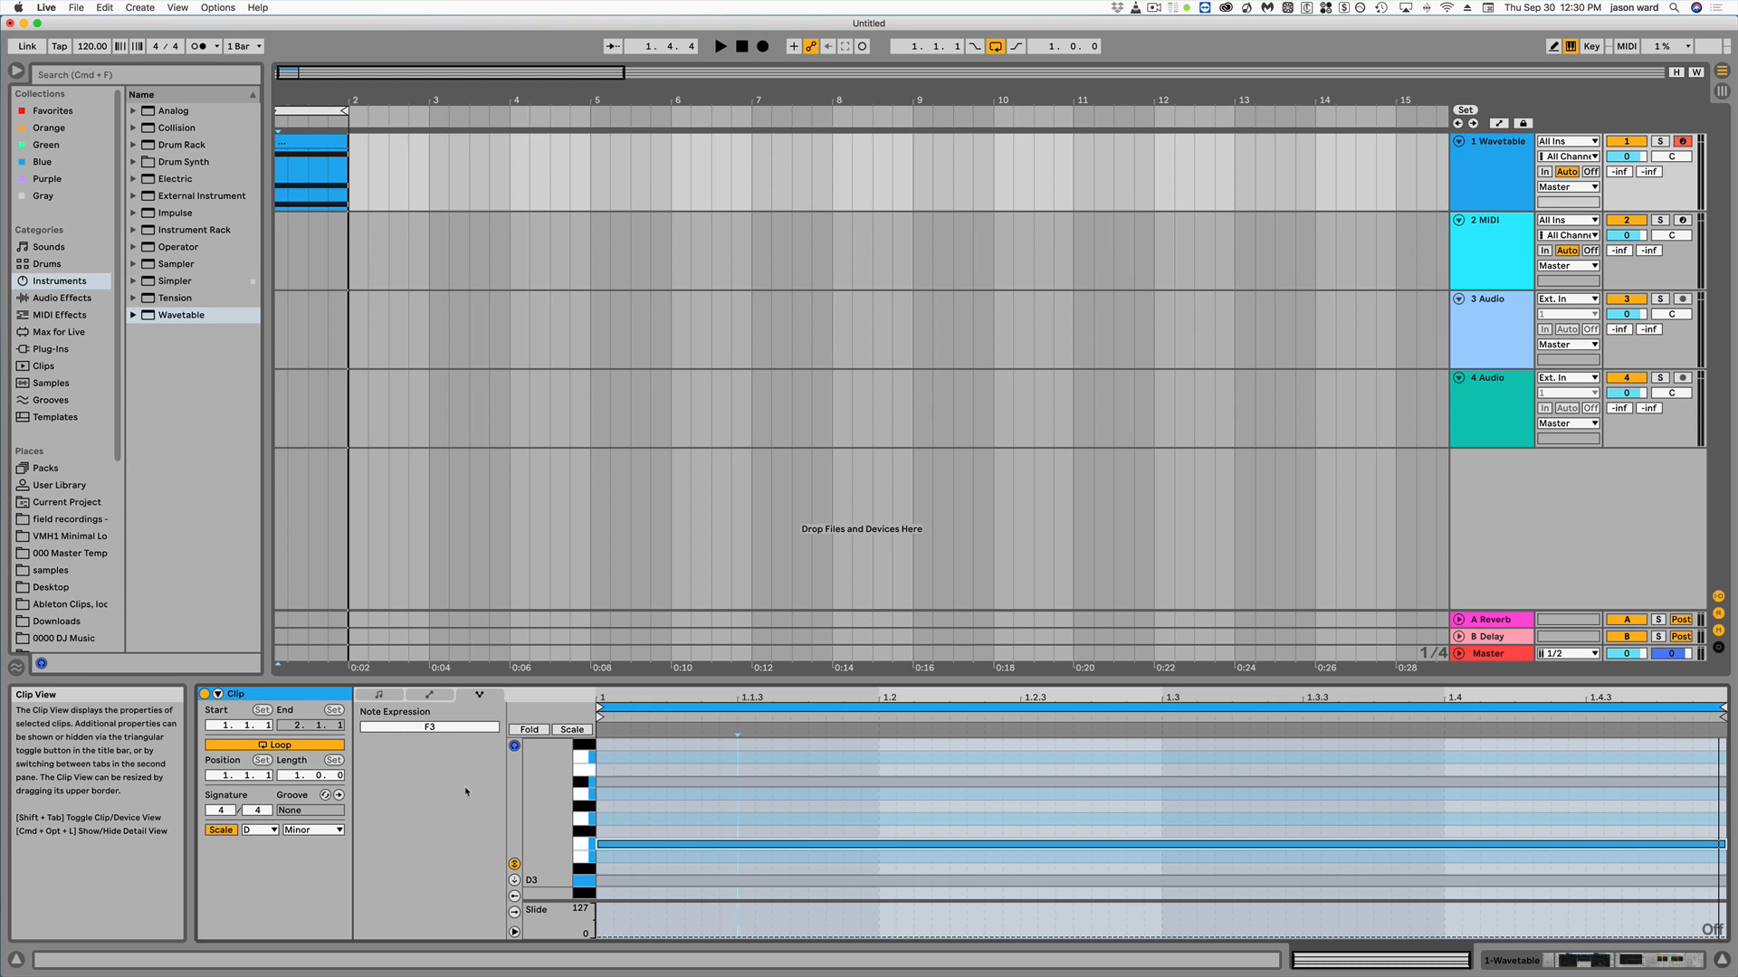
{"action": "mouse_move", "coordinate": [400, 782]}
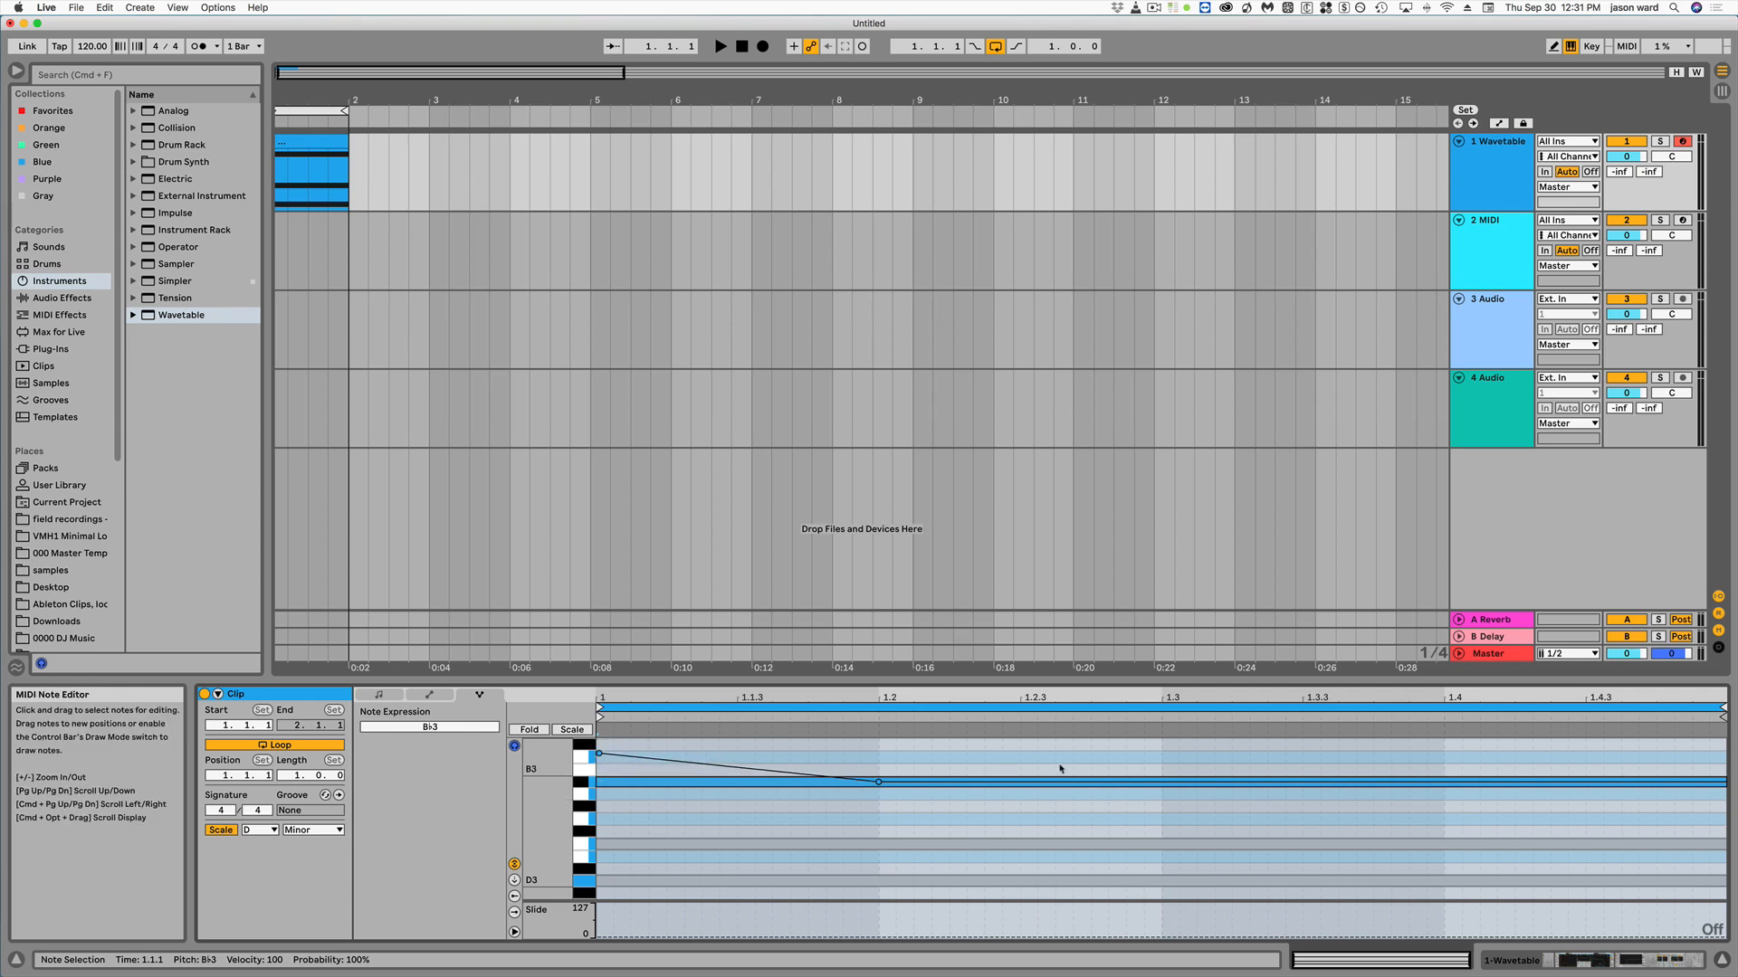
{"action": "left_click", "coordinate": [877, 808]}
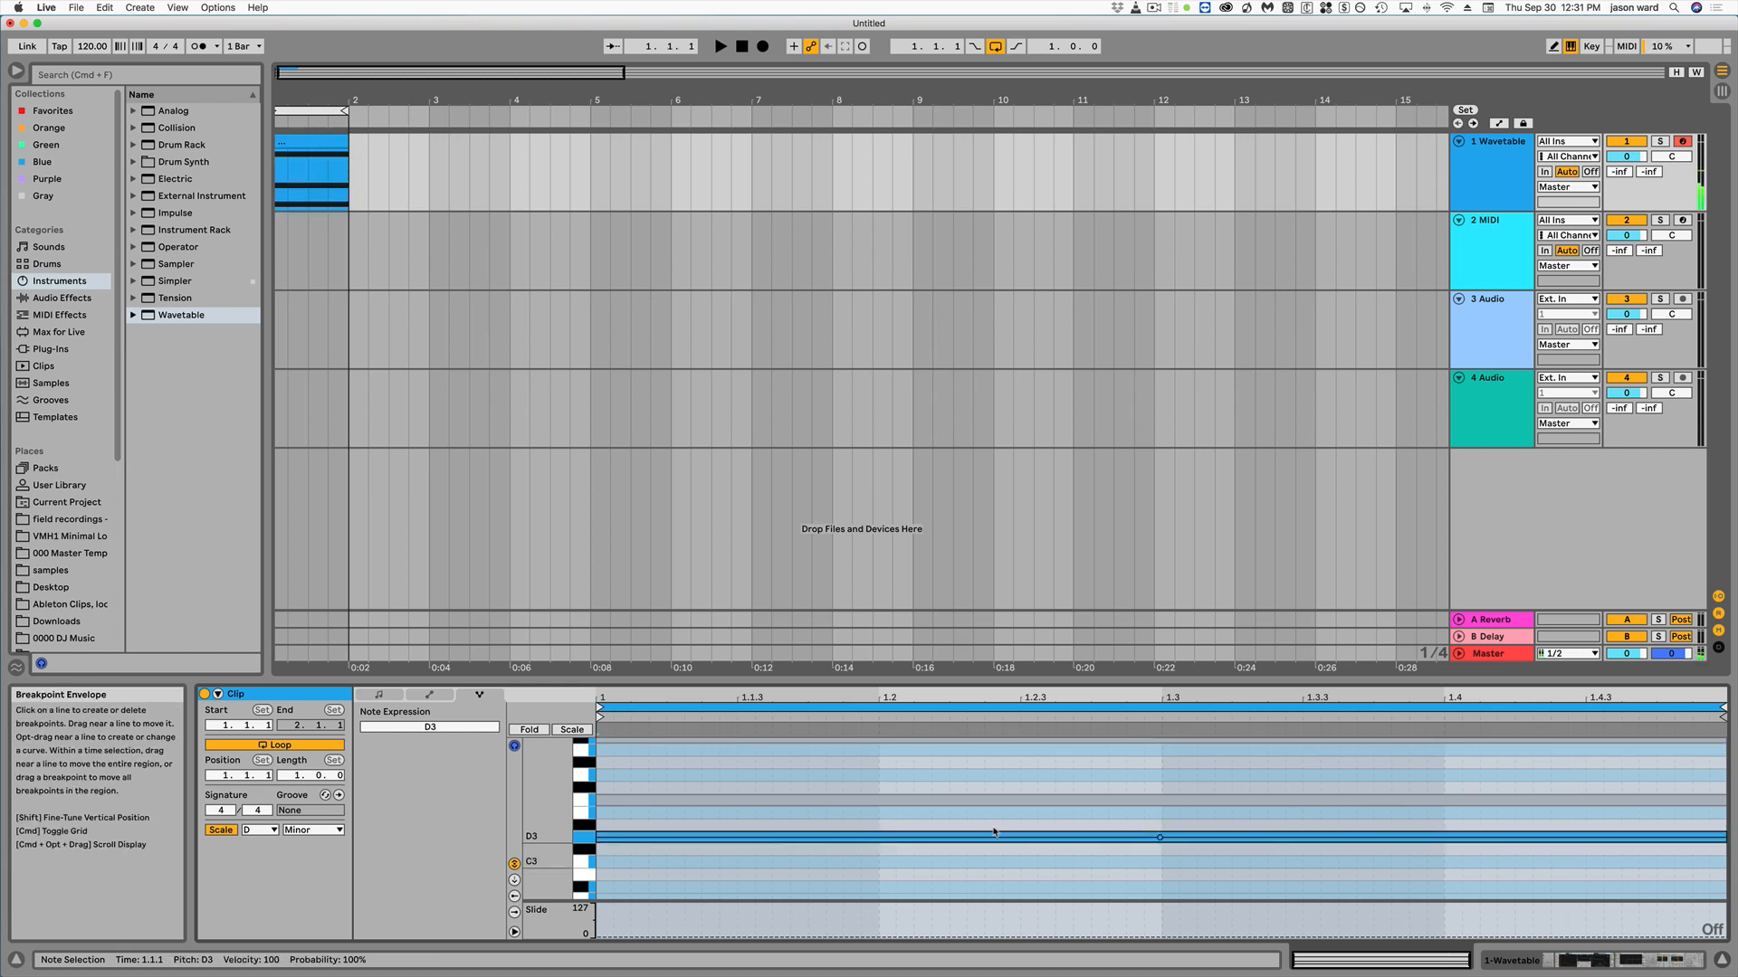
Start the D3 note below pitch toward Bb2 with an upward glide, then select F3
{"action": "left_click_drag", "start_coordinate": [1158, 836], "coordinate": [1158, 823]}
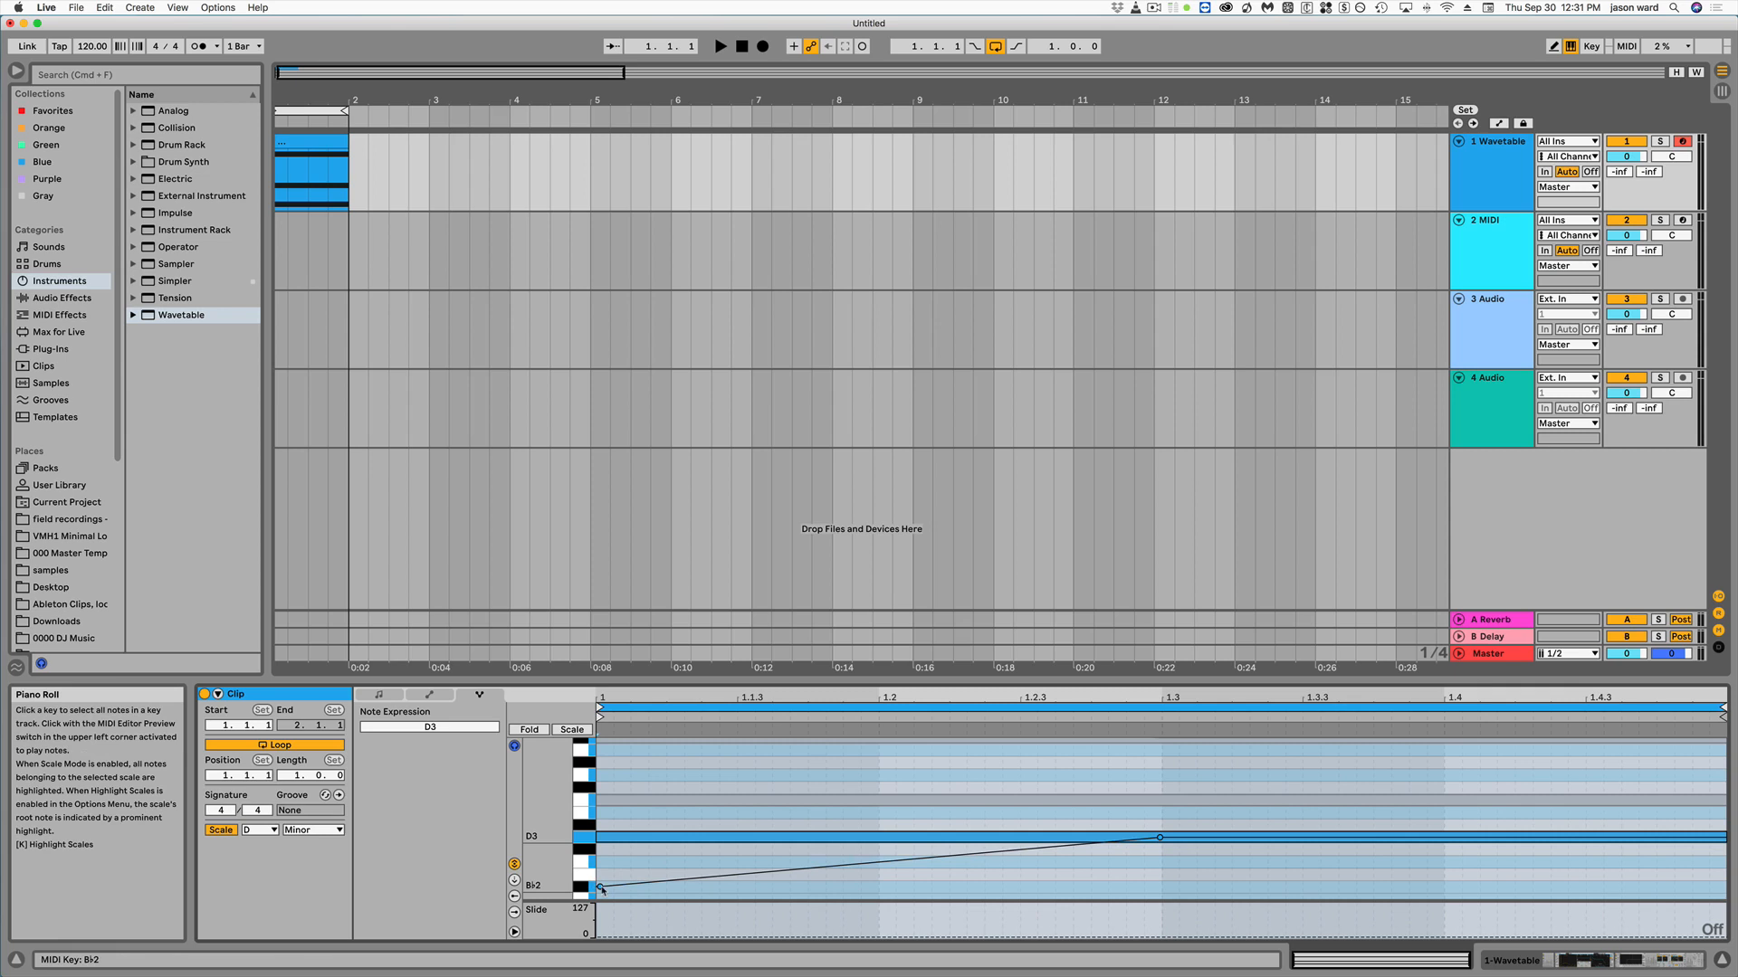
{"action": "left_click_drag", "start_coordinate": [1158, 836], "coordinate": [1160, 840]}
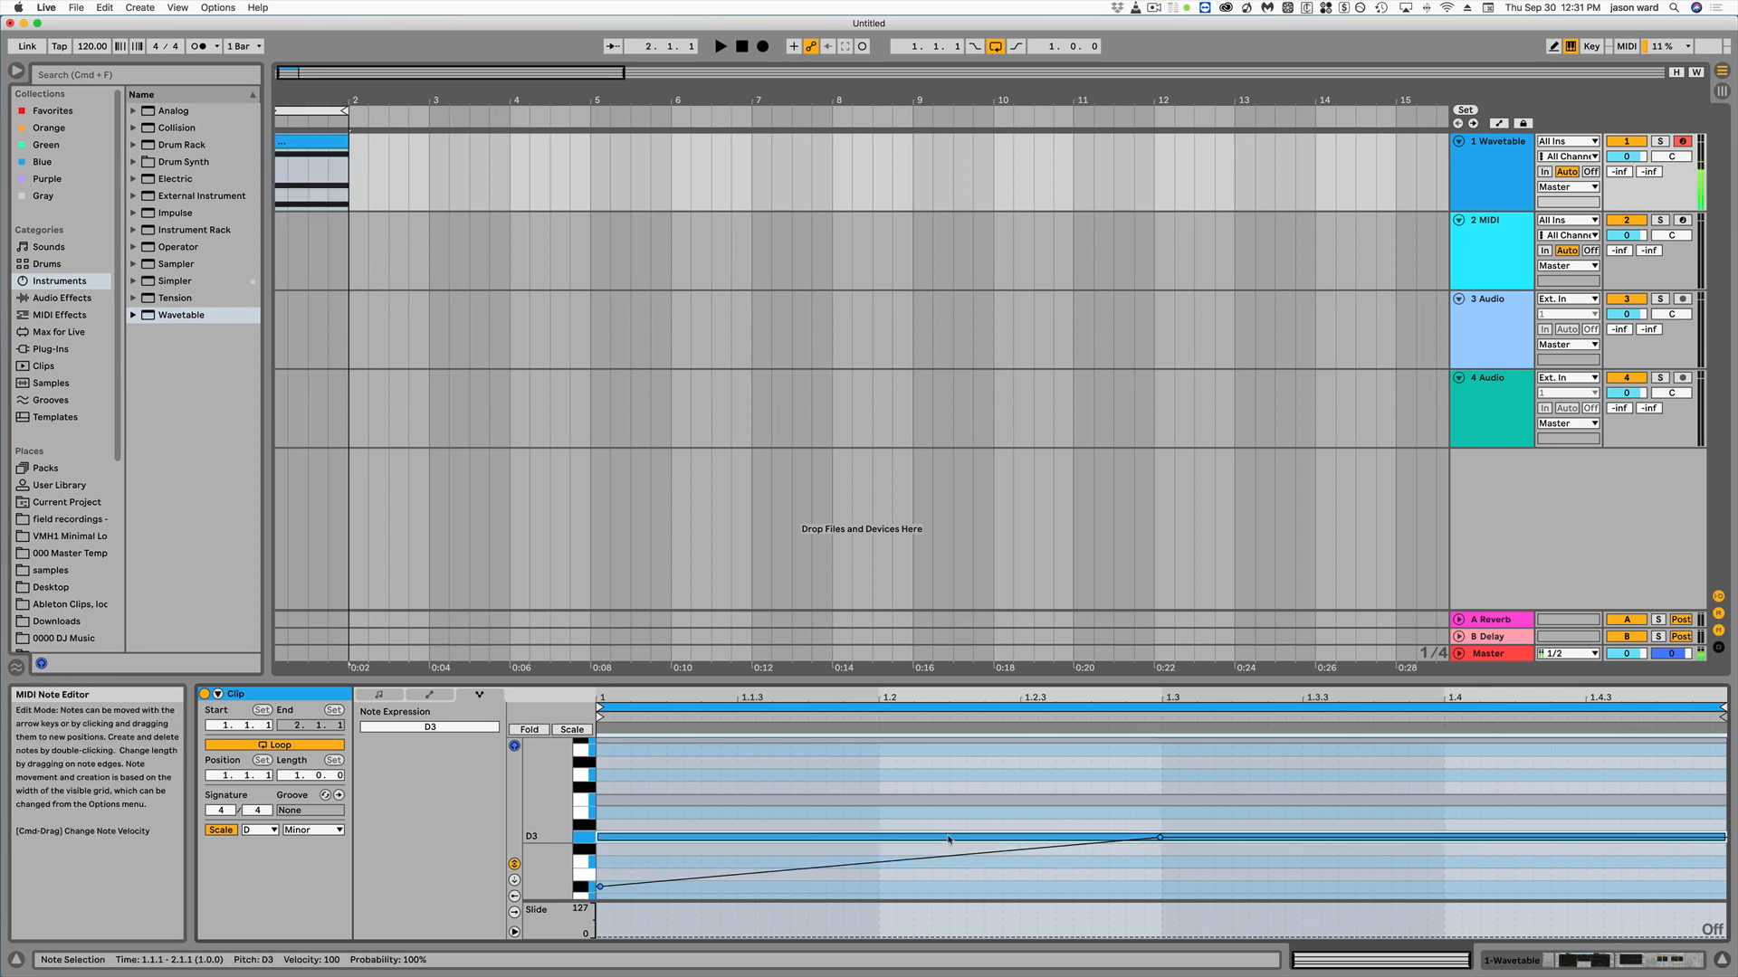
{"action": "left_click", "coordinate": [723, 47]}
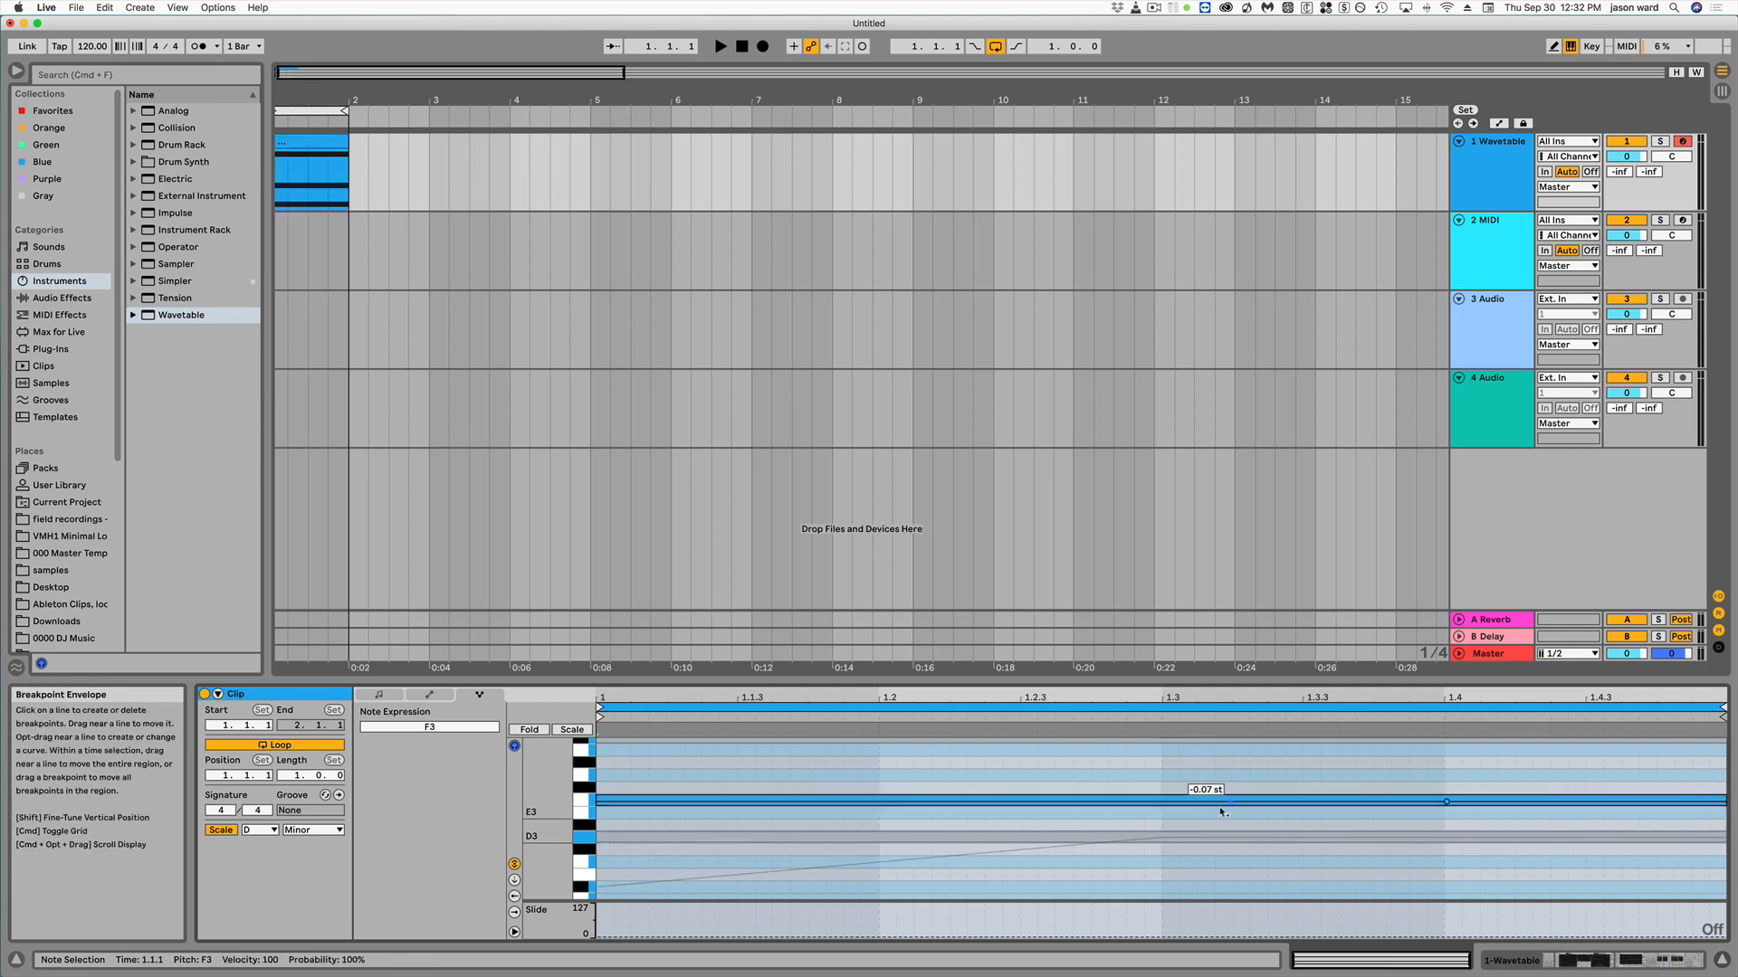
Add breakpoints on F3's pitch line and raise the middle one to about +0.65 st
{"action": "left_click_drag", "start_coordinate": [1220, 812], "coordinate": [1164, 804]}
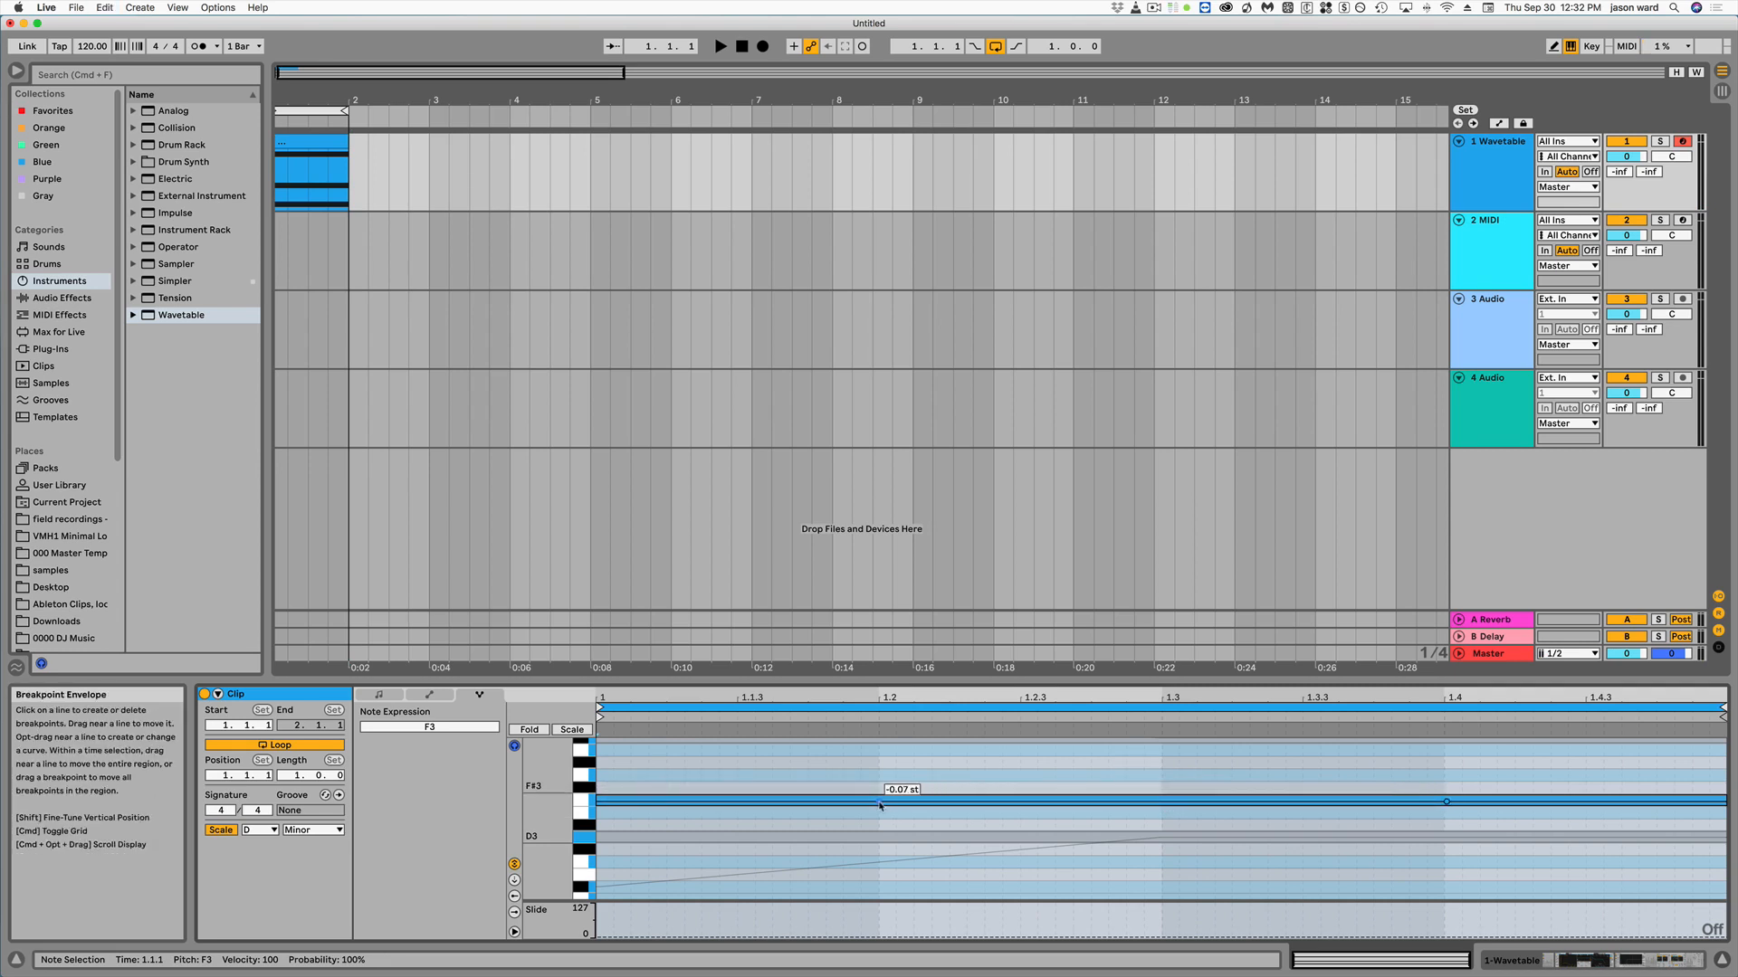
{"action": "left_click_drag", "start_coordinate": [879, 805], "coordinate": [1162, 800]}
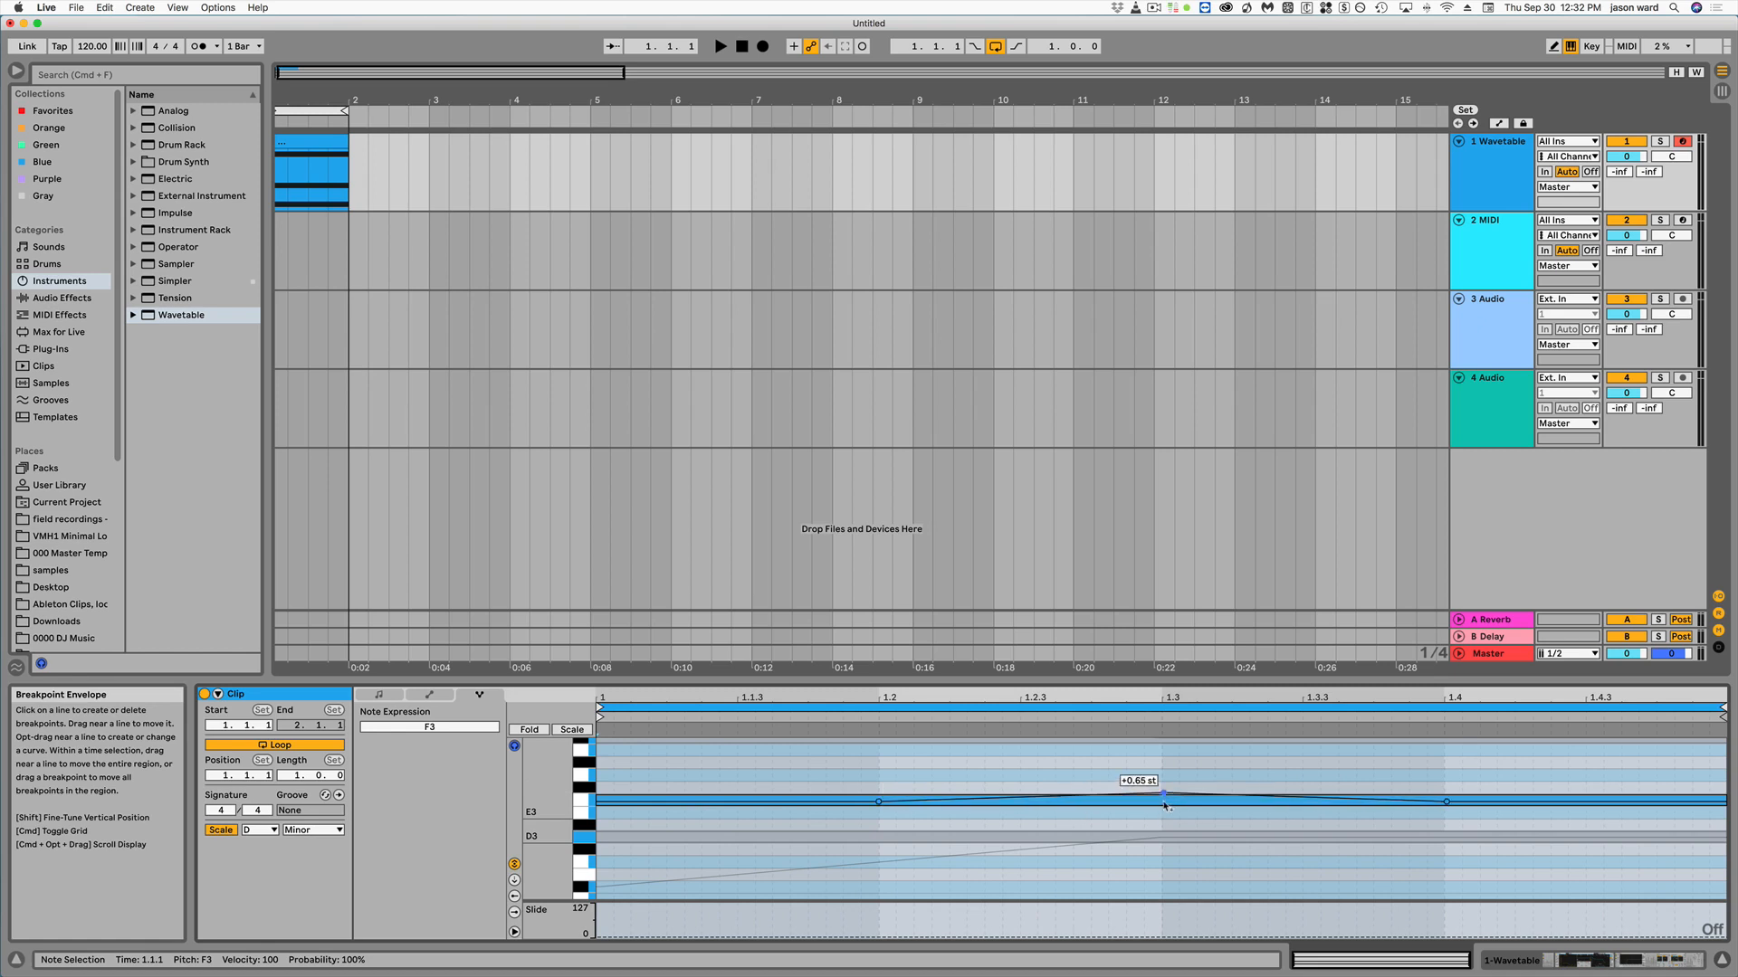
{"action": "left_click_drag", "start_coordinate": [1164, 800], "coordinate": [1164, 773]}
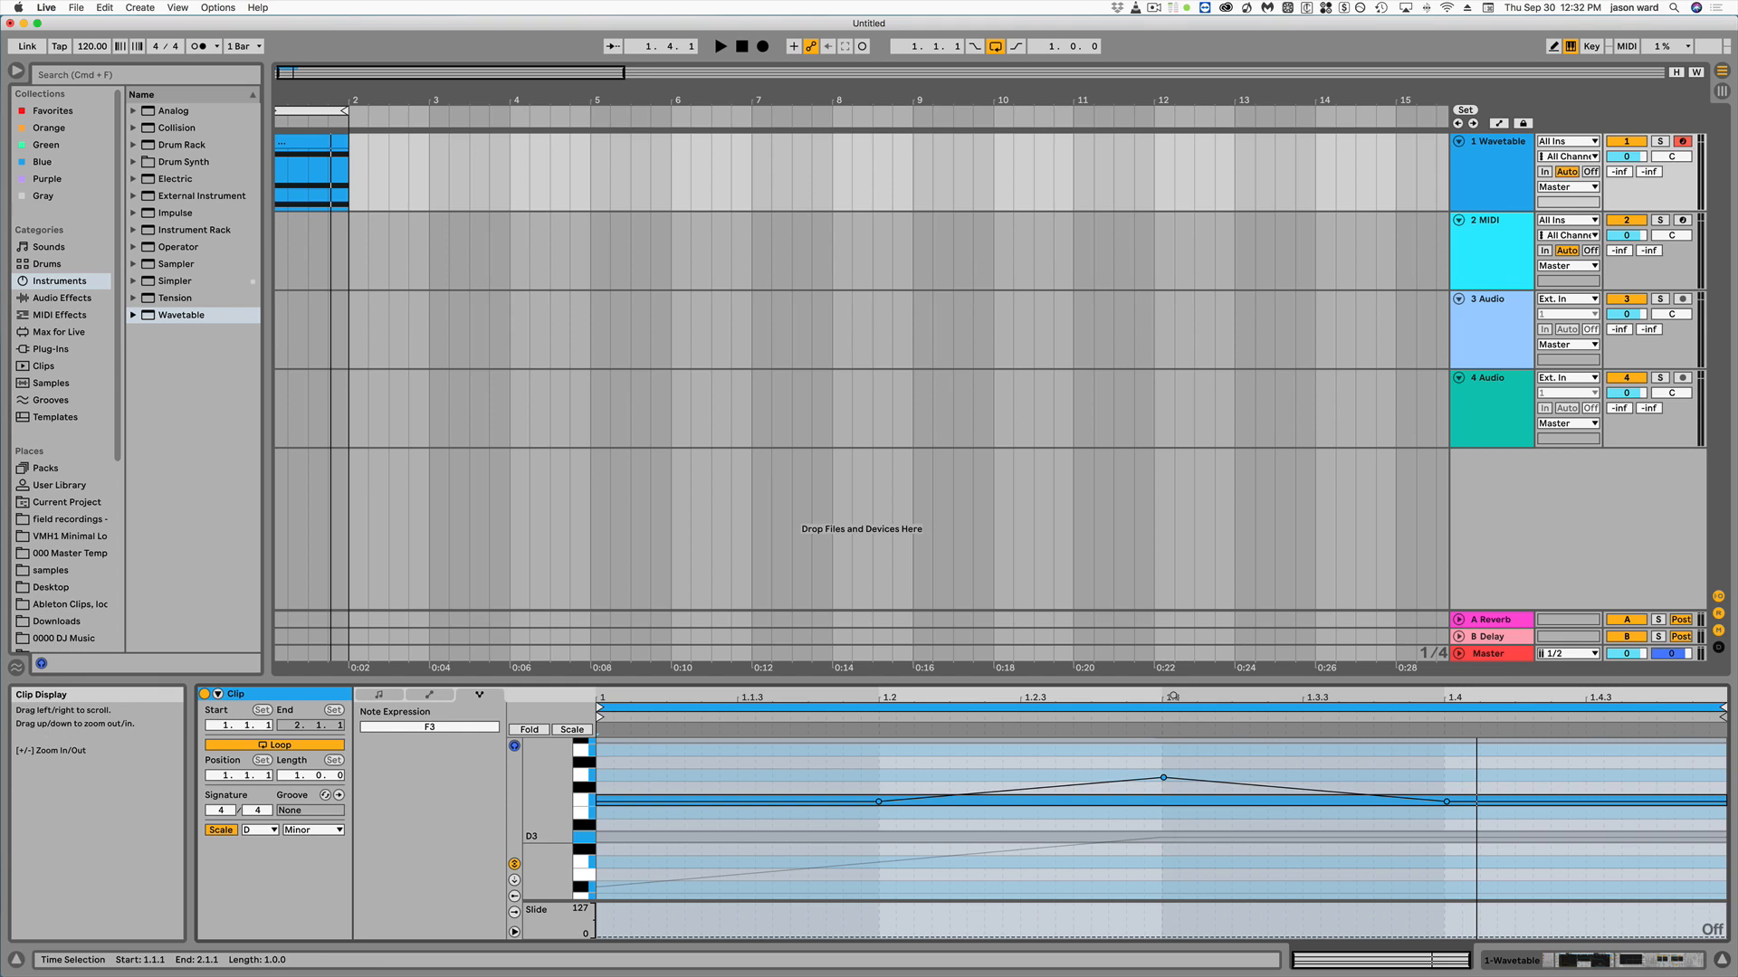
{"action": "mouse_move", "coordinate": [1262, 708]}
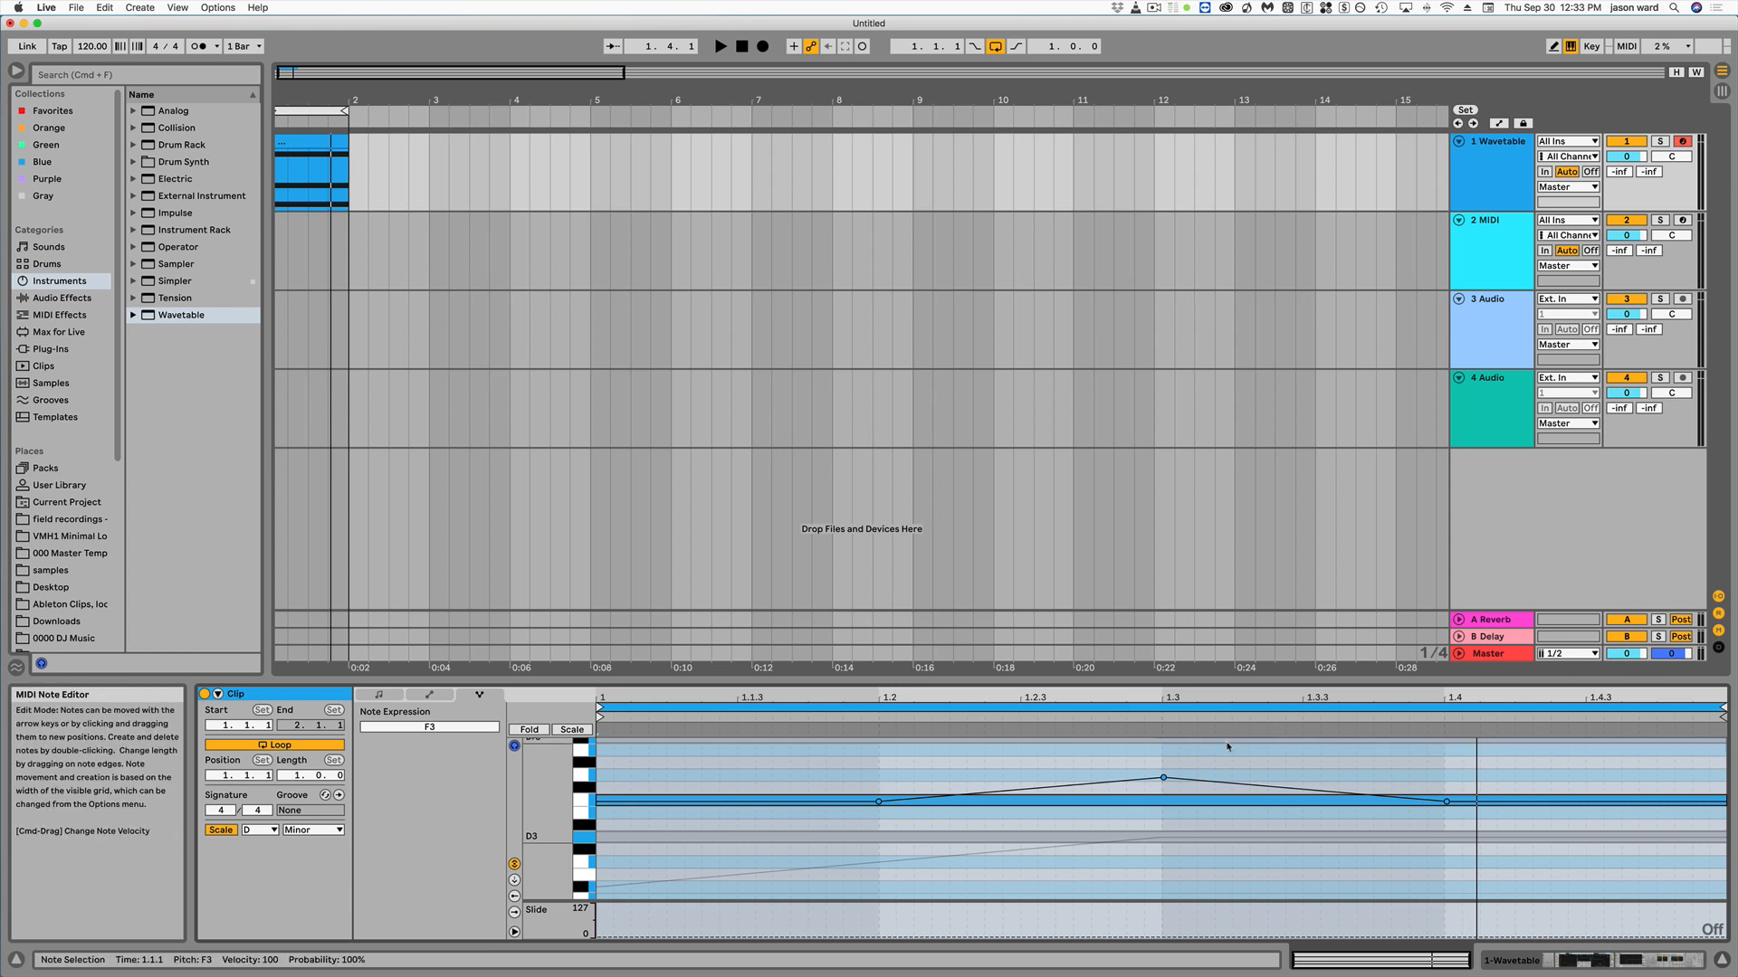
{"action": "left_click", "coordinate": [1483, 175]}
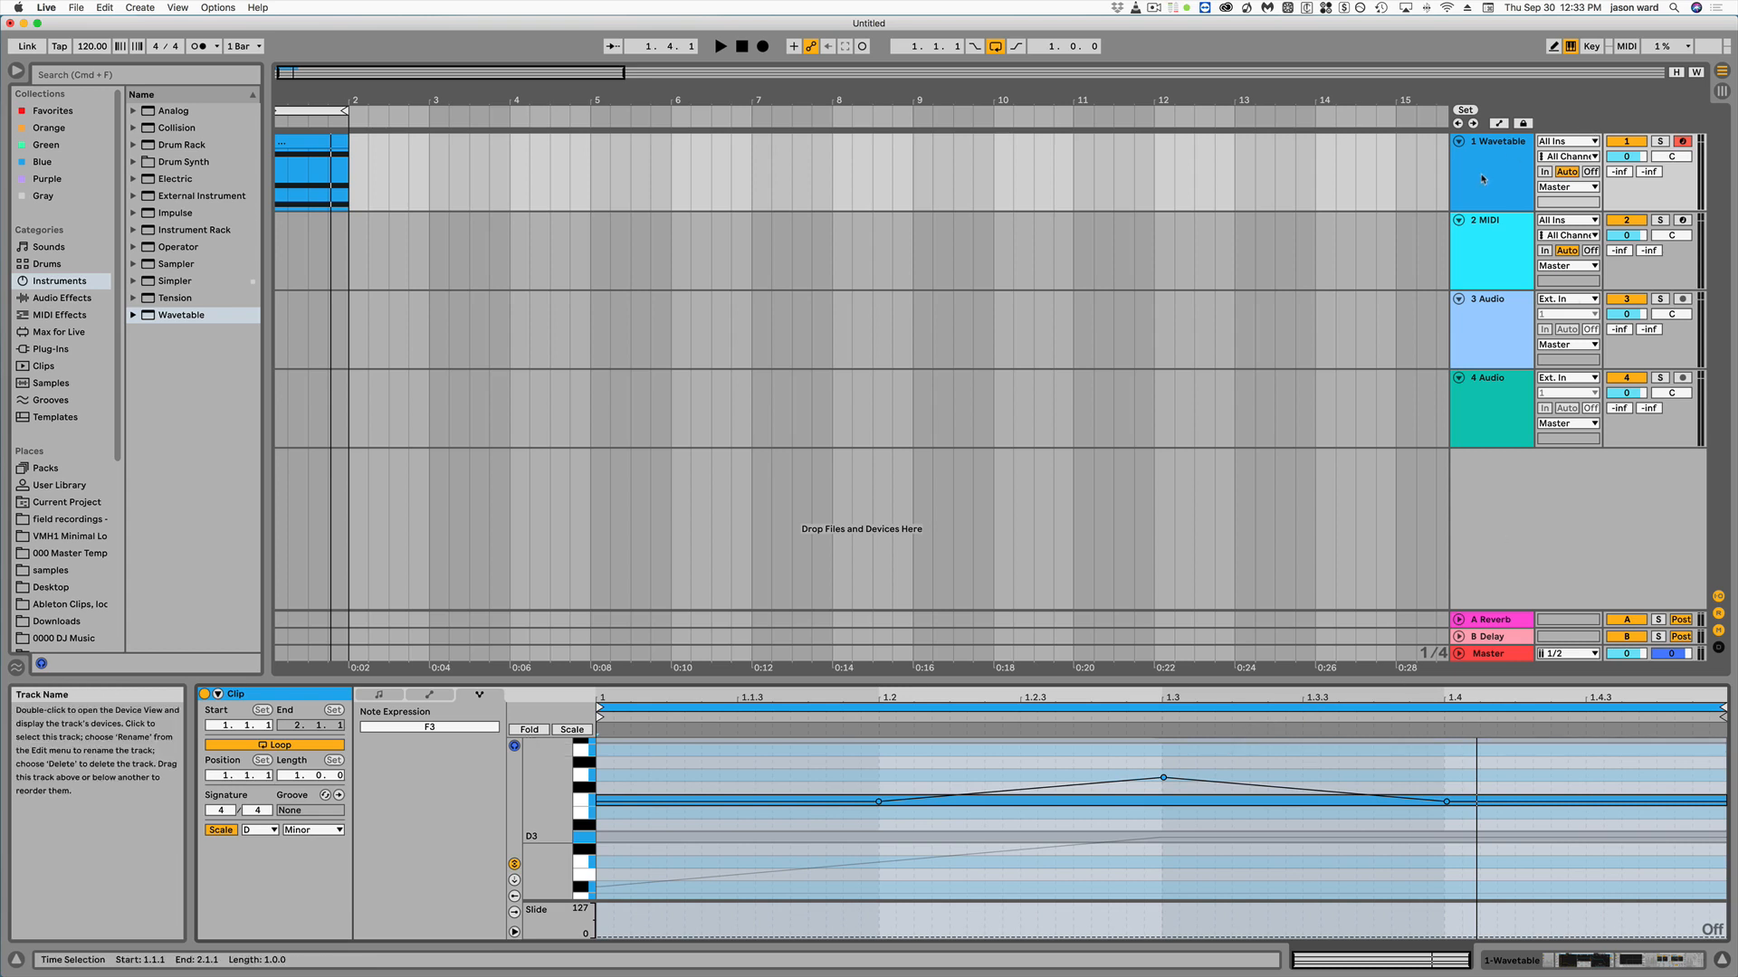